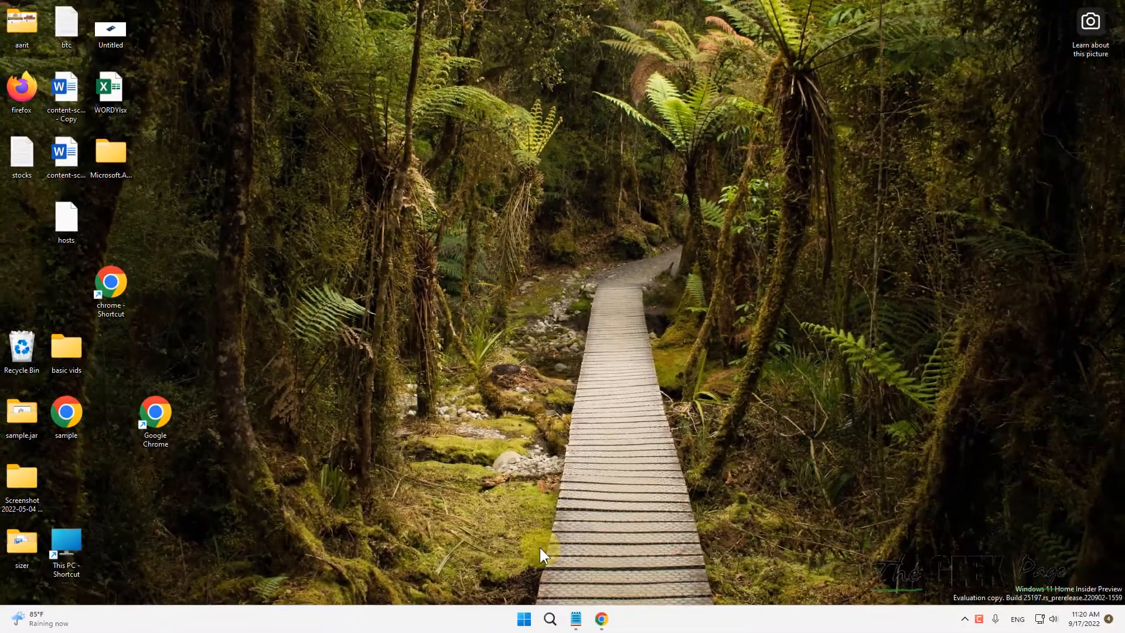
Step: Search Windows for 'system Information' from the taskbar search
left_click(550, 619)
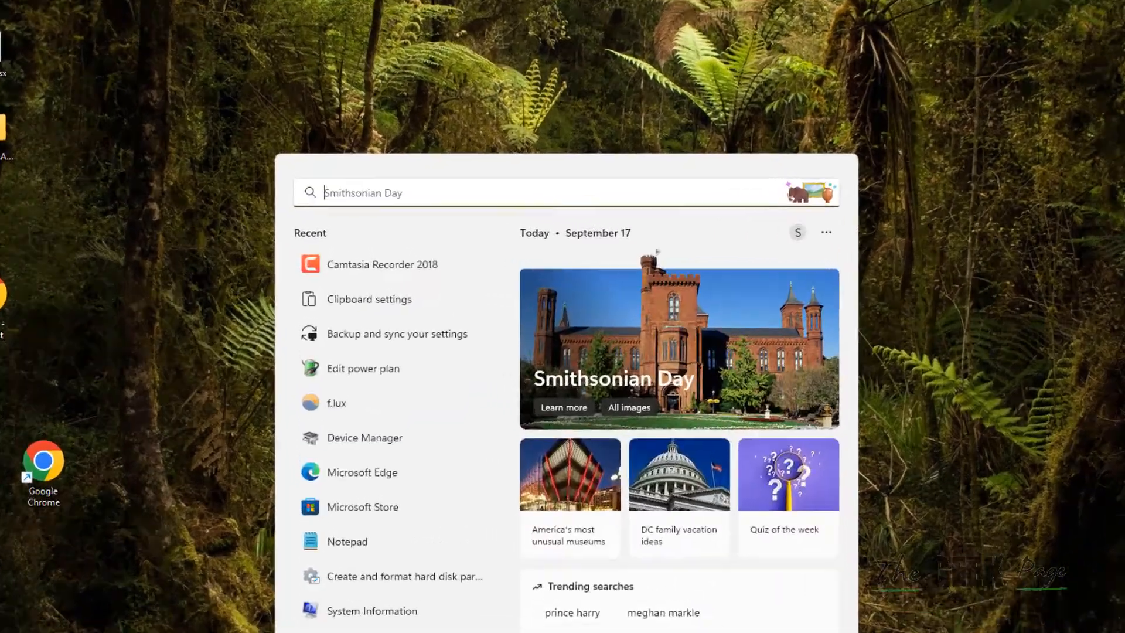
type("system Information")
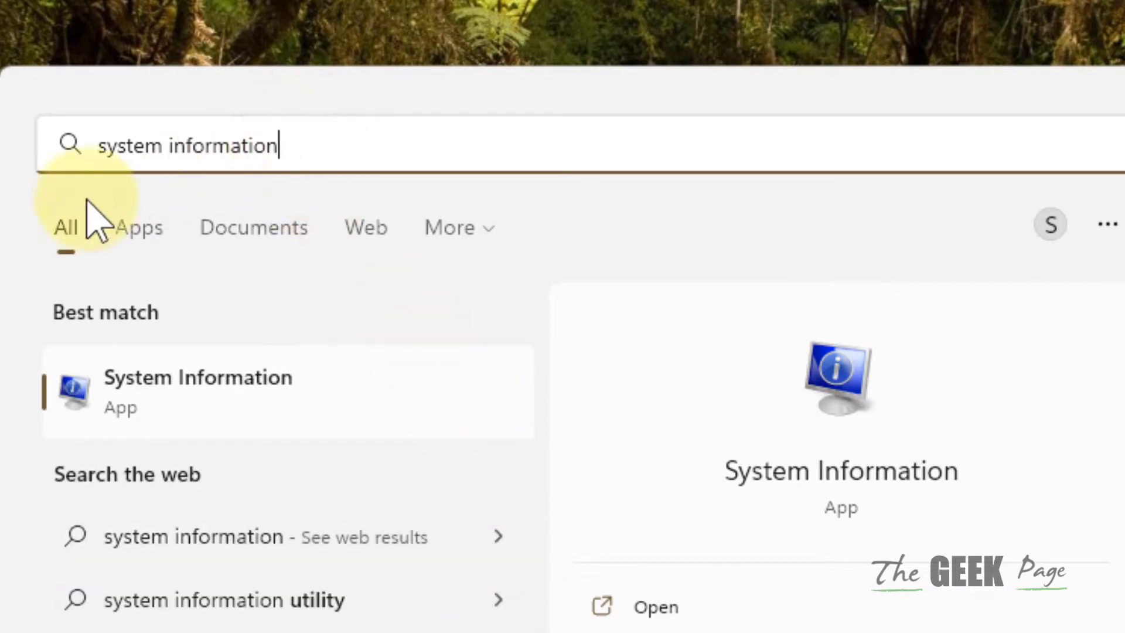
mouse_move(252, 452)
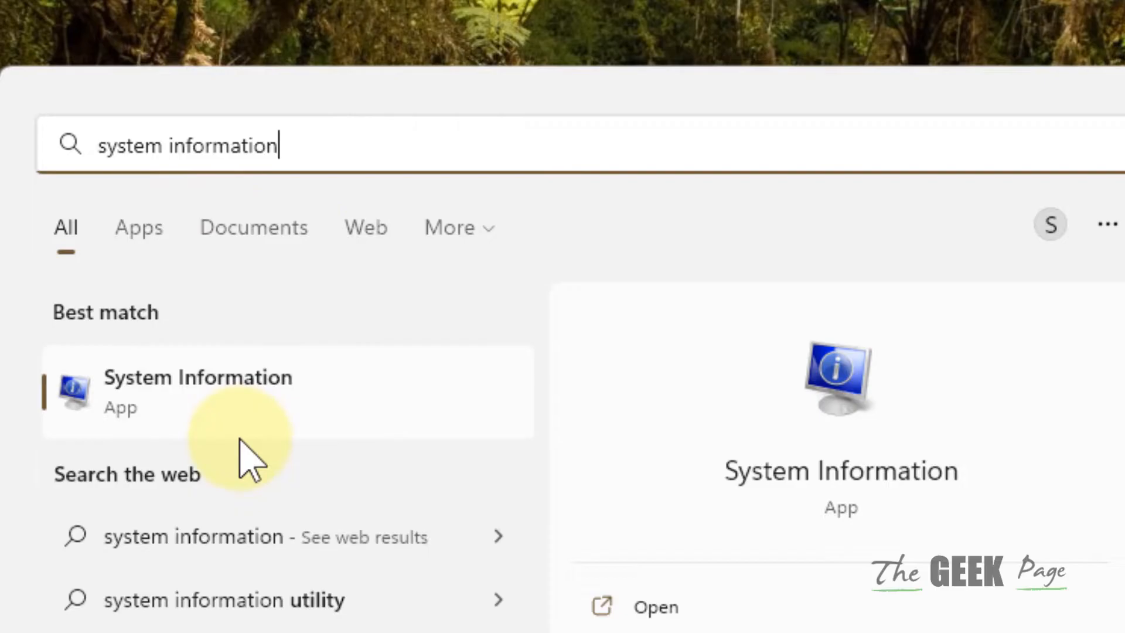
Step: Launch System Information to confirm the system type is x64-based PC
left_click(198, 390)
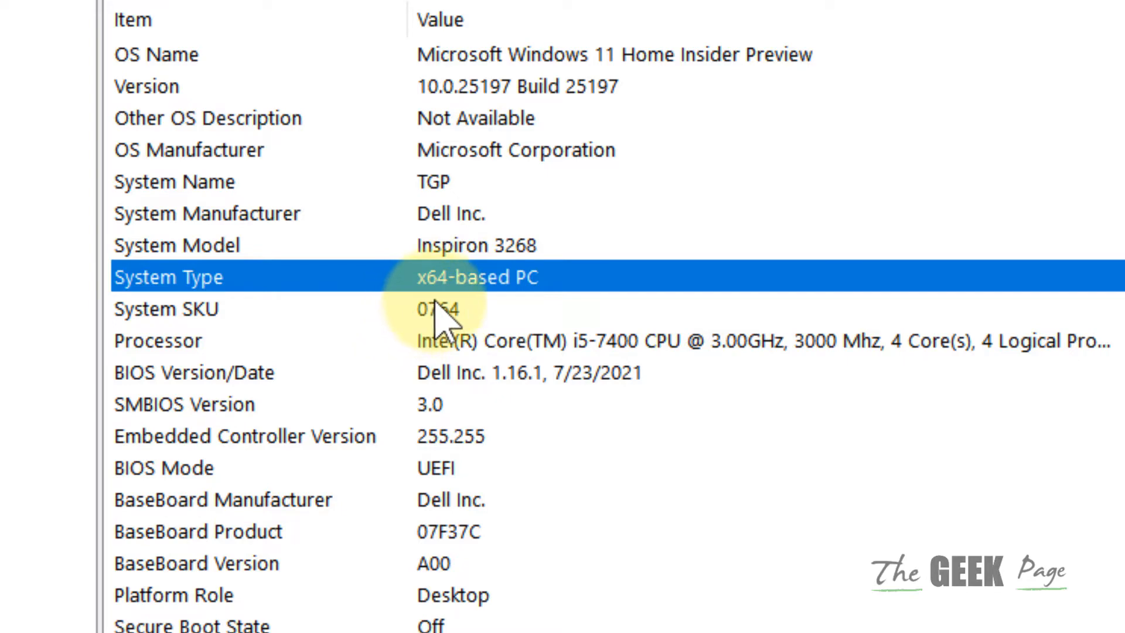
mouse_move(445, 309)
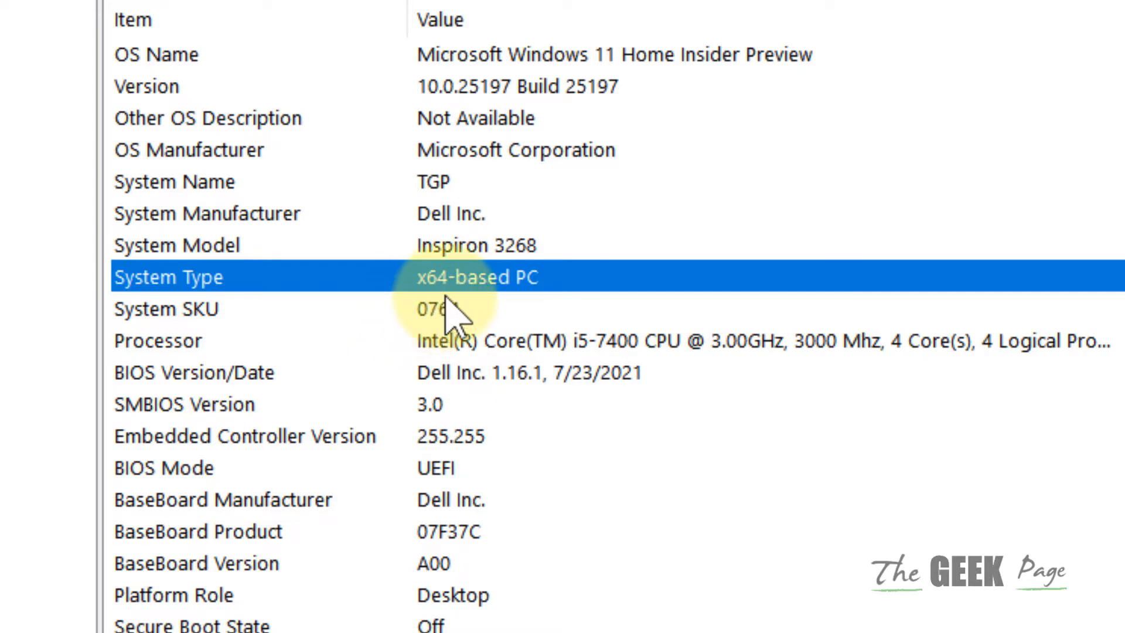
mouse_move(470, 297)
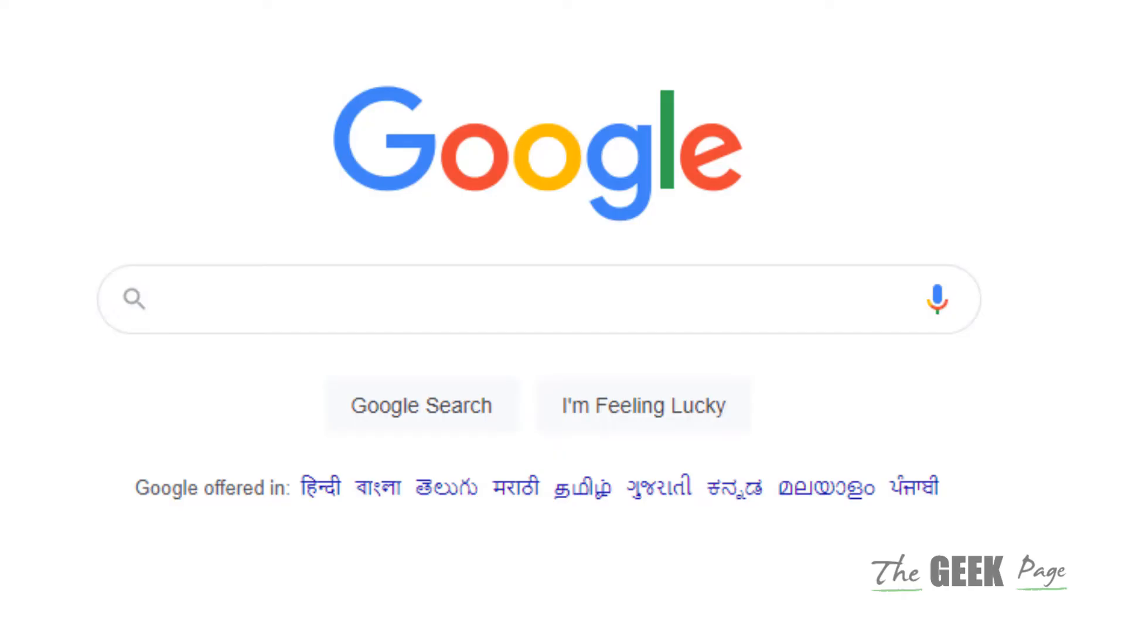
Step: Search Google for 'visual c++ redistributable for visual studio 2013'
left_click(453, 300)
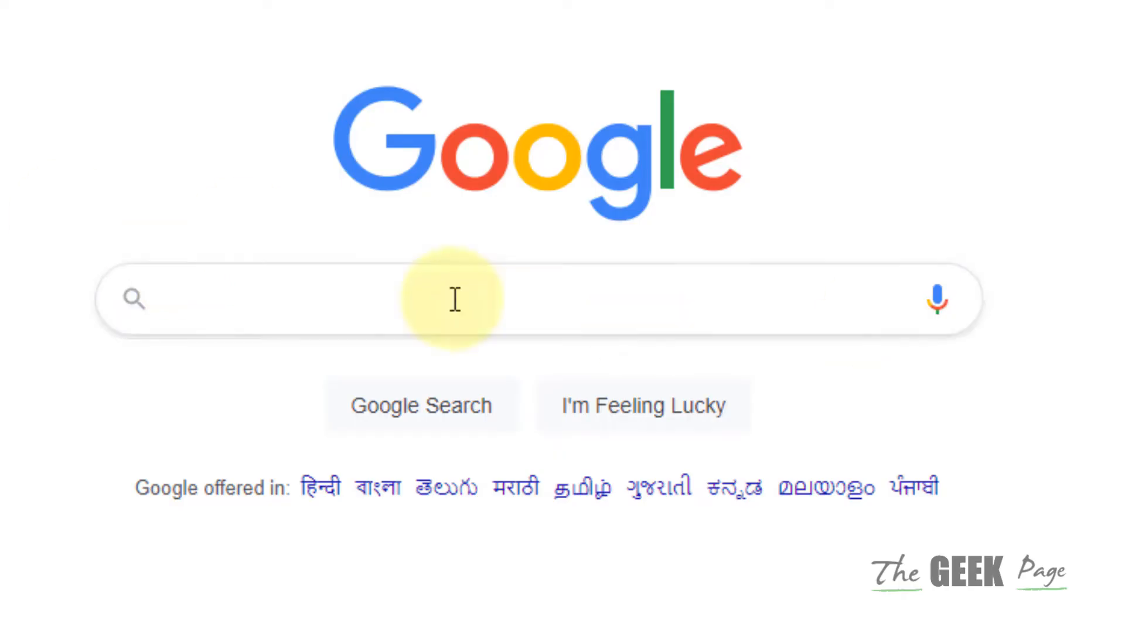
type("visual c++")
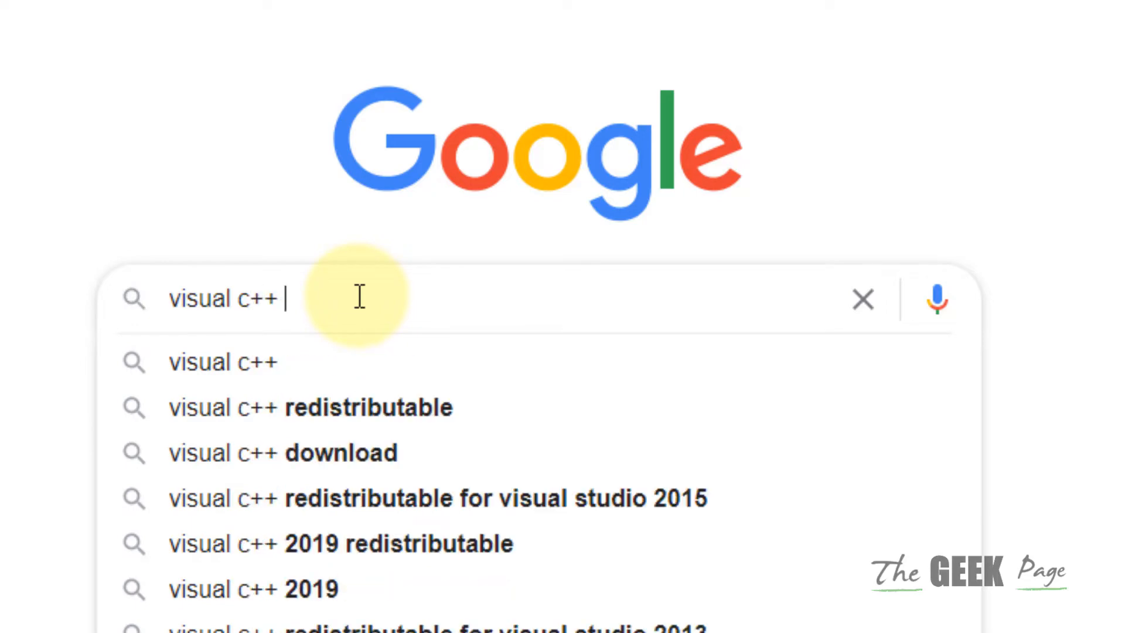
type("redistributable for visual studio 2013")
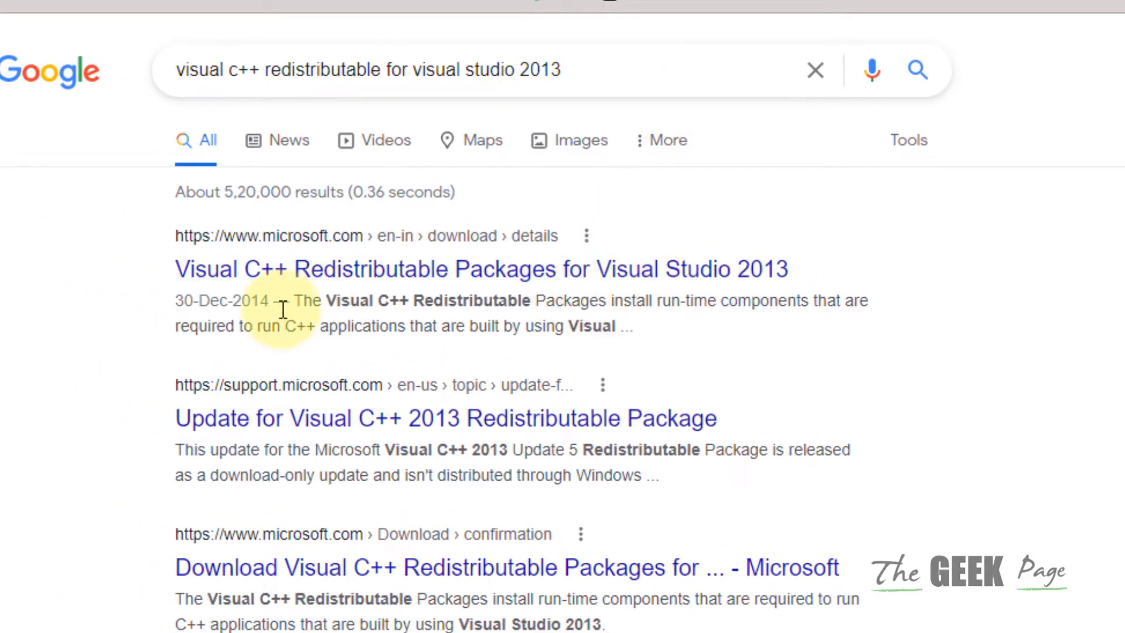
Step: Download vcredist_x64.exe from Microsoft's 2013 packages page and run the installer
left_click(482, 269)
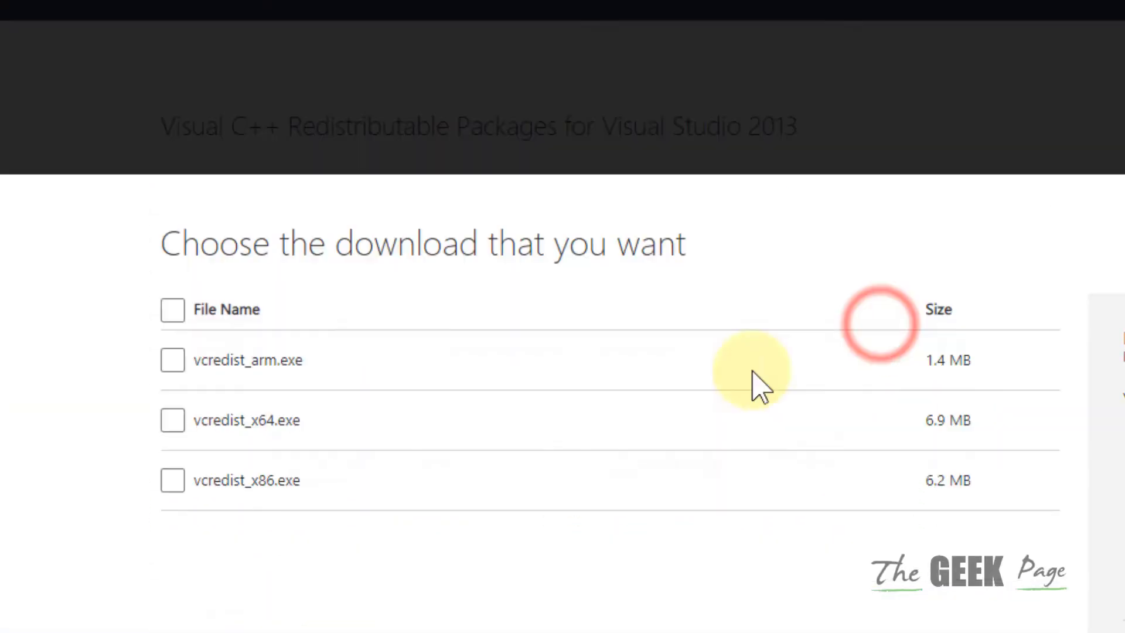
mouse_move(290, 452)
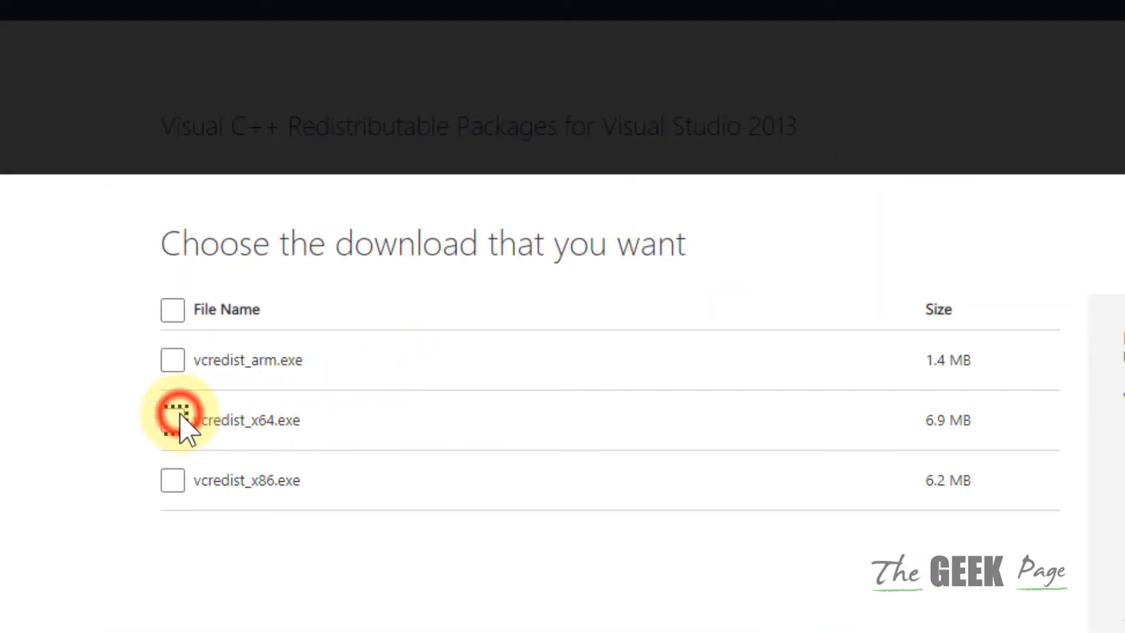
left_click(173, 419)
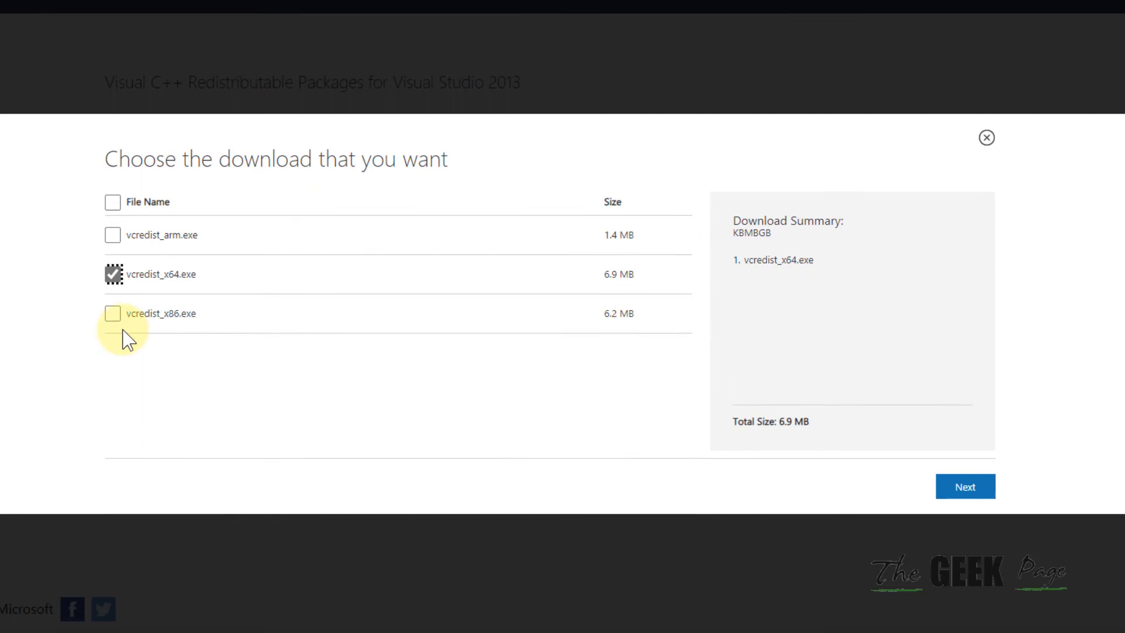
mouse_move(964, 486)
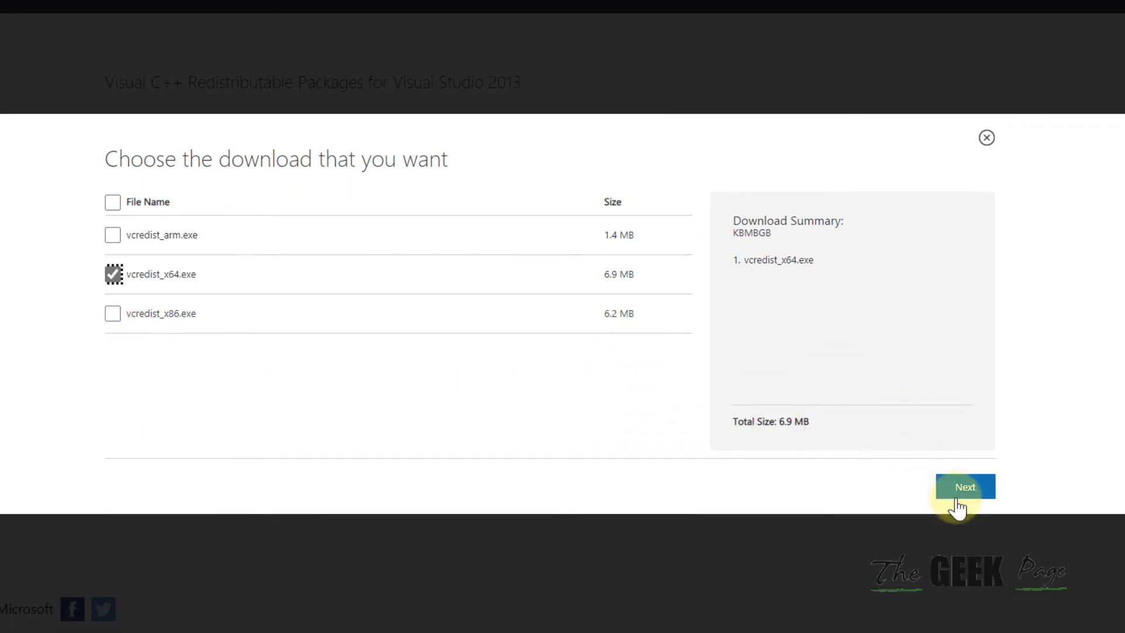
left_click(964, 486)
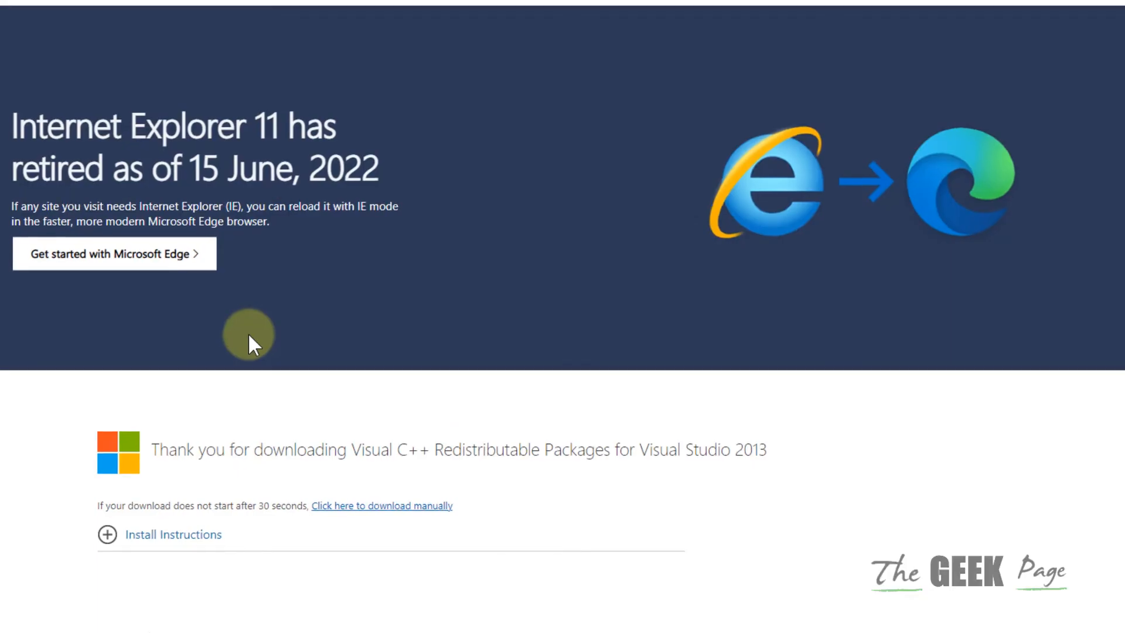
left_click(997, 59)
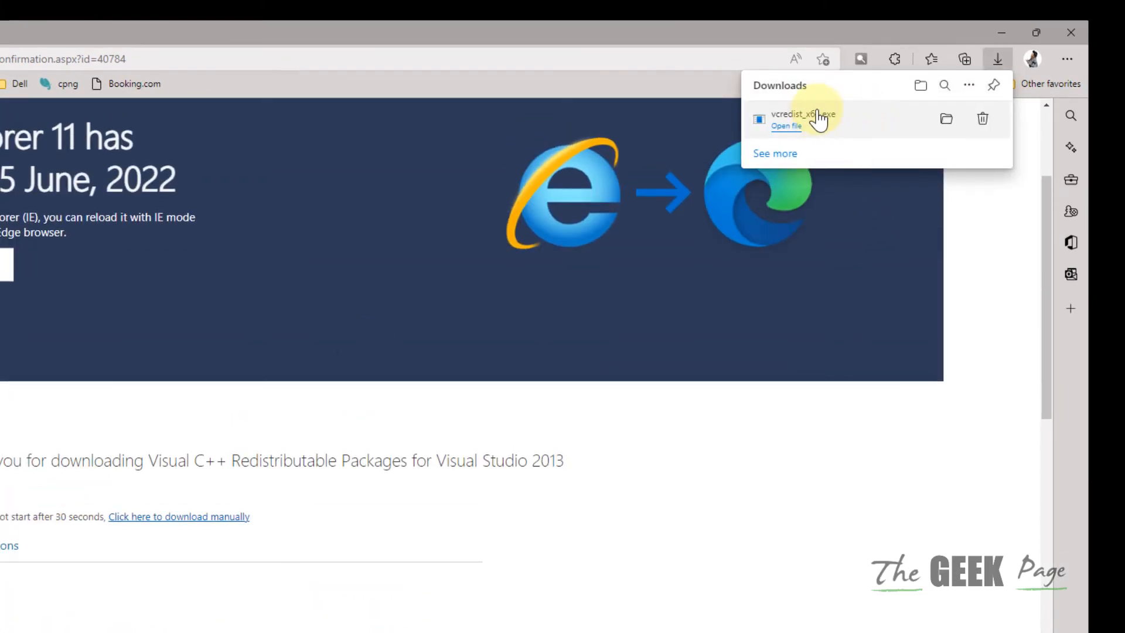
left_click(785, 125)
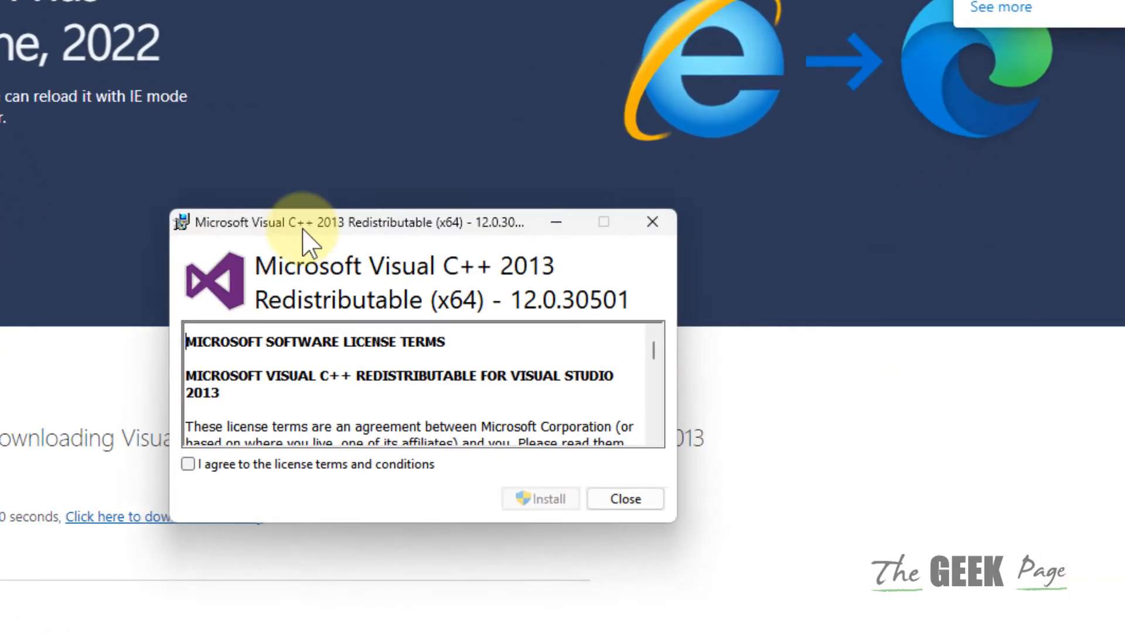
Step: Agree to the license terms and start installing the x64 redistributable
left_click(188, 463)
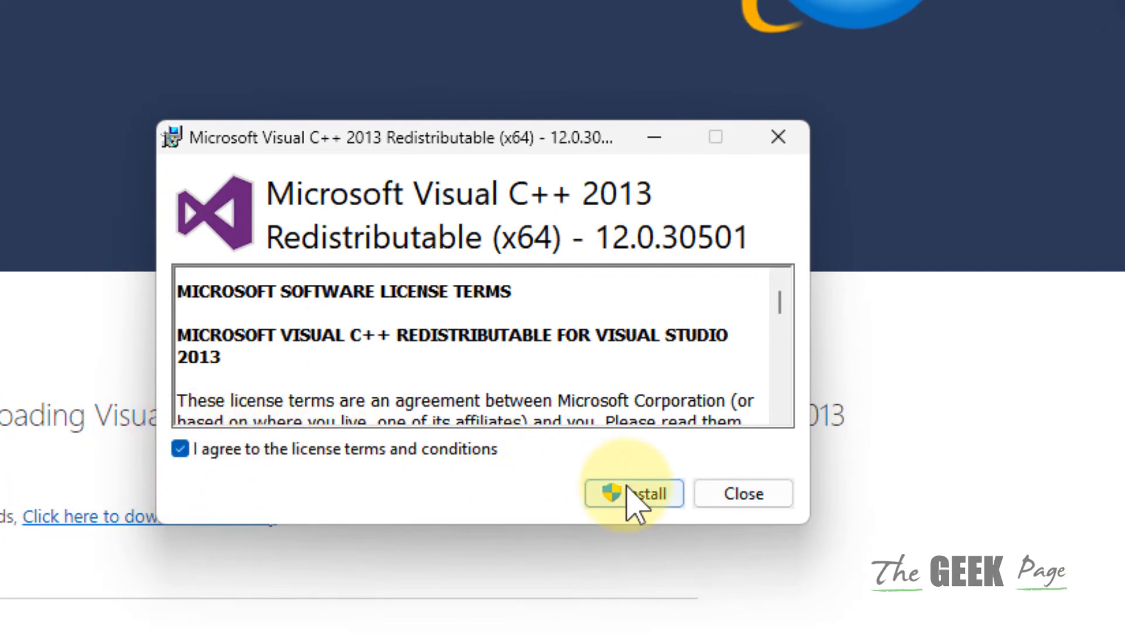
left_click(632, 493)
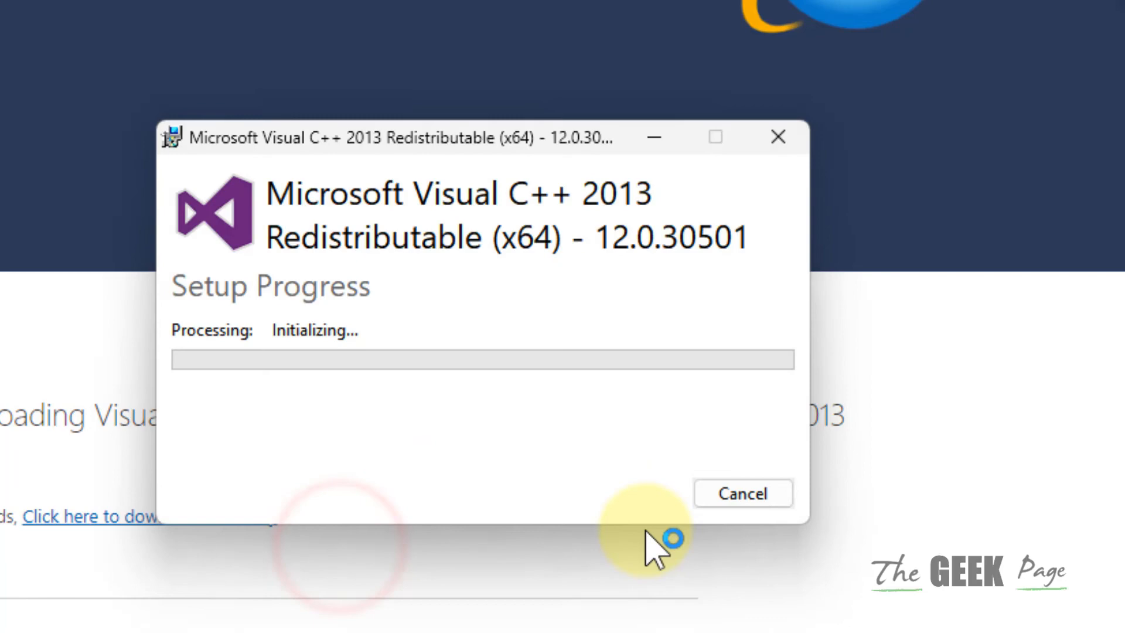
mouse_move(365, 345)
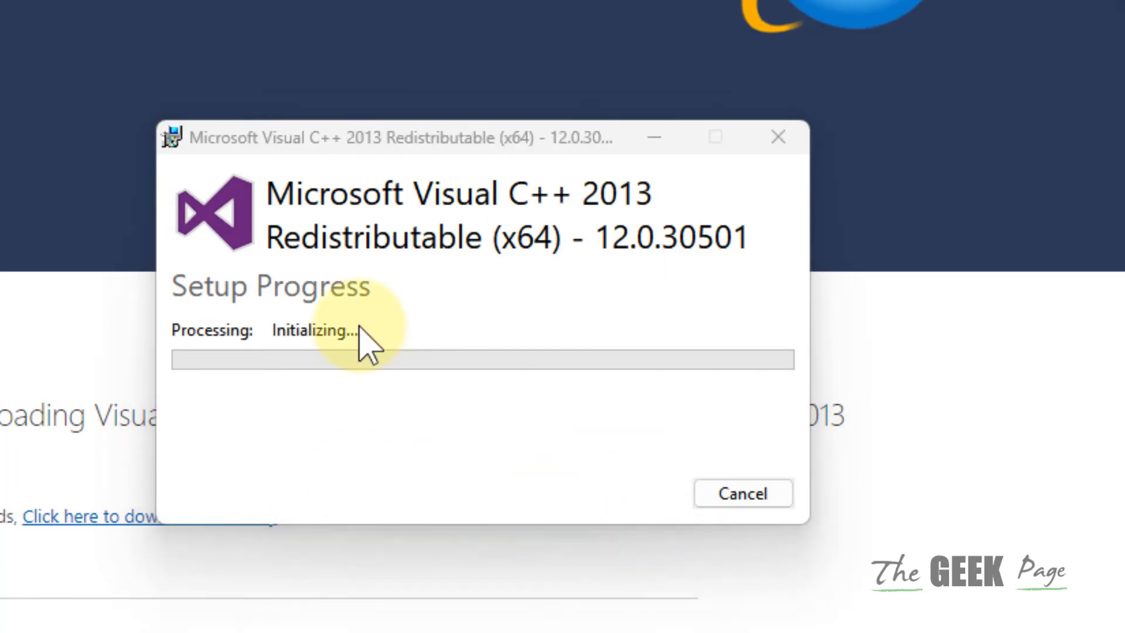